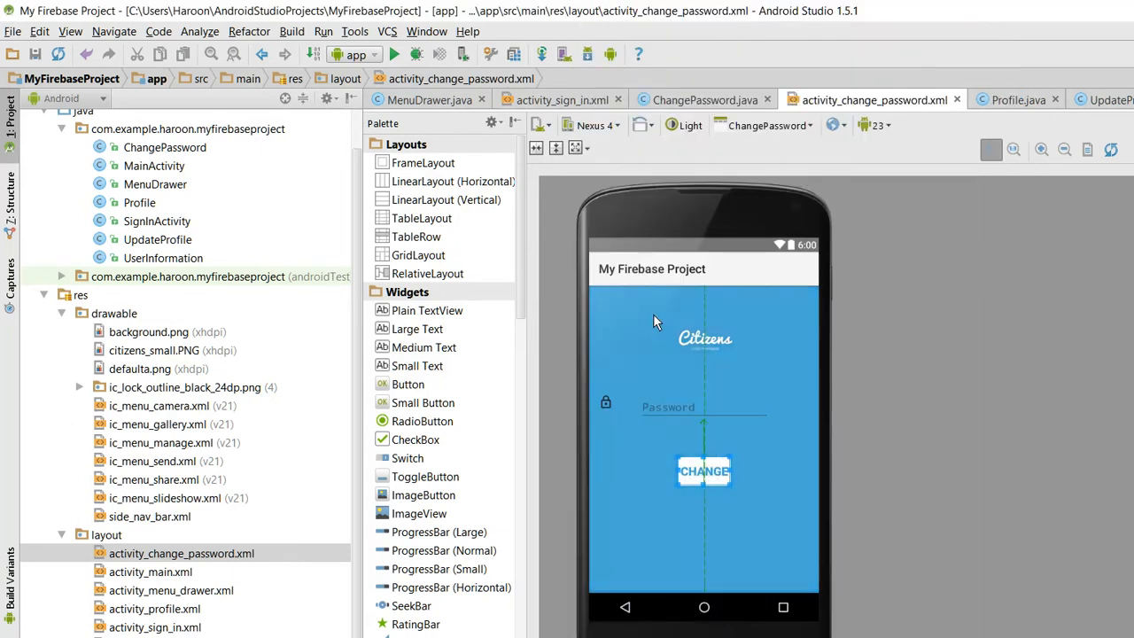
mouse_move(641, 301)
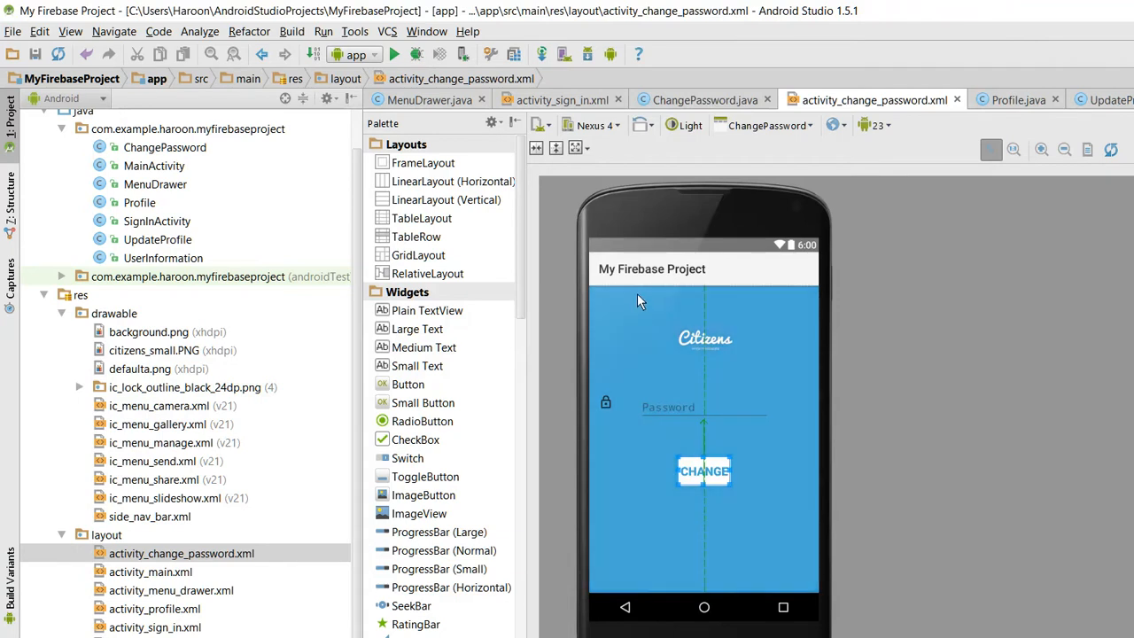
mouse_move(644, 388)
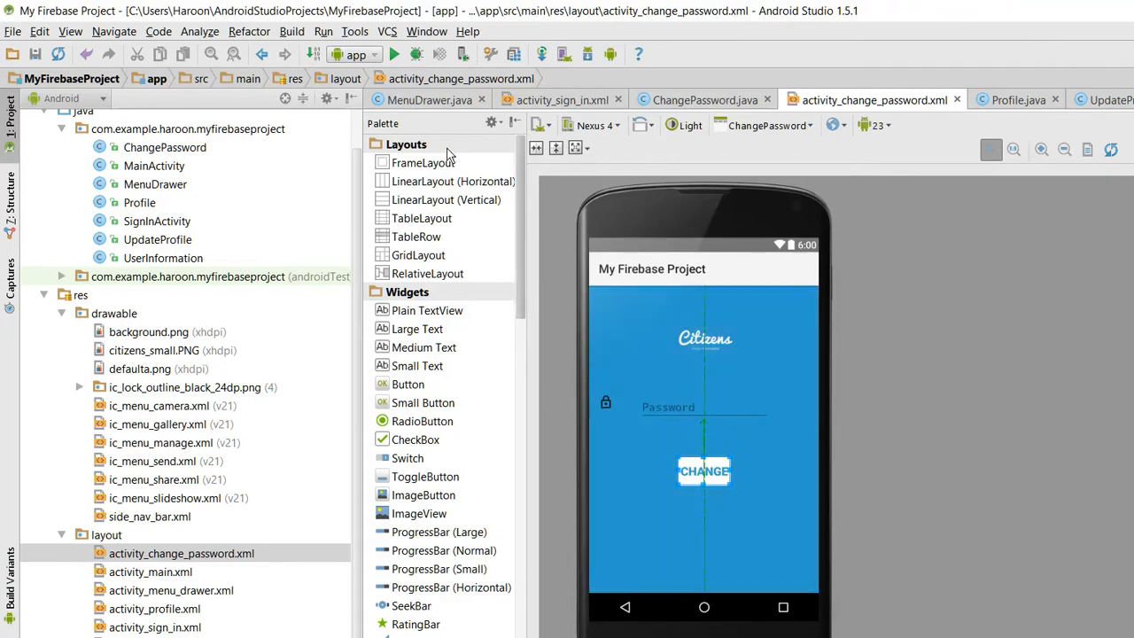
mouse_move(288, 219)
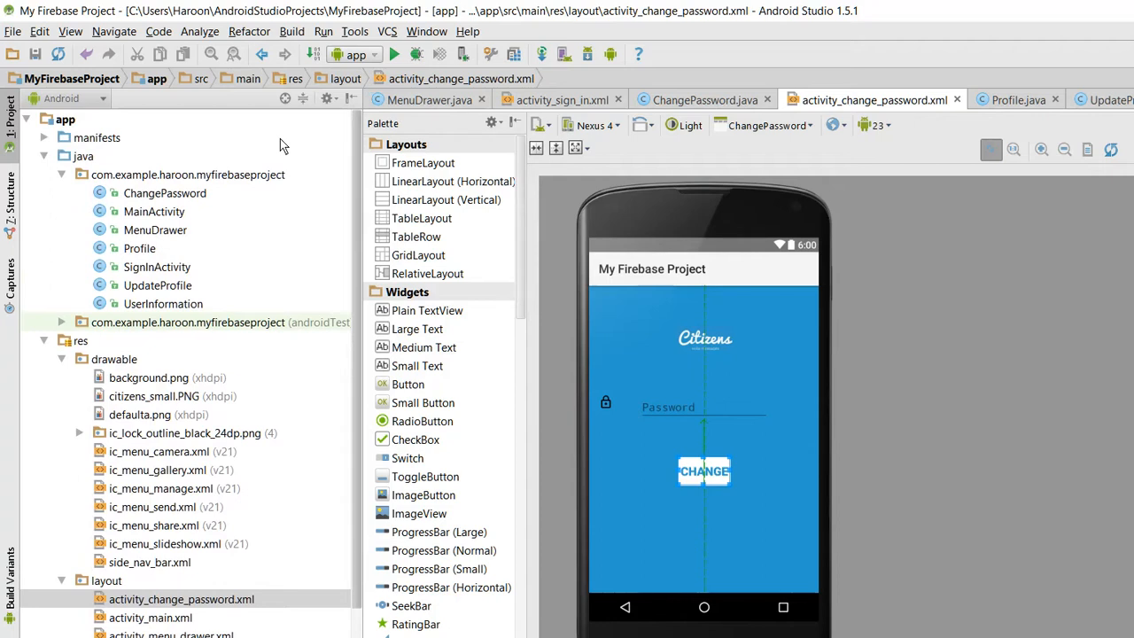
mouse_move(198, 132)
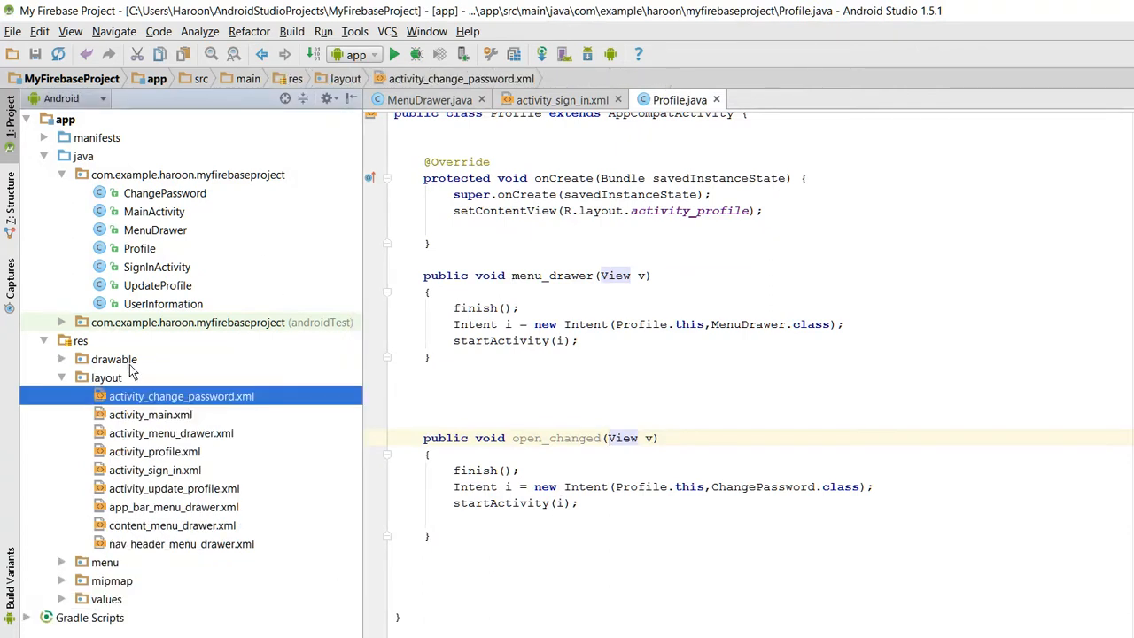
Step: Open activity_main.xml to show the Email, Password and REGISTER registration layout
double_click(150, 415)
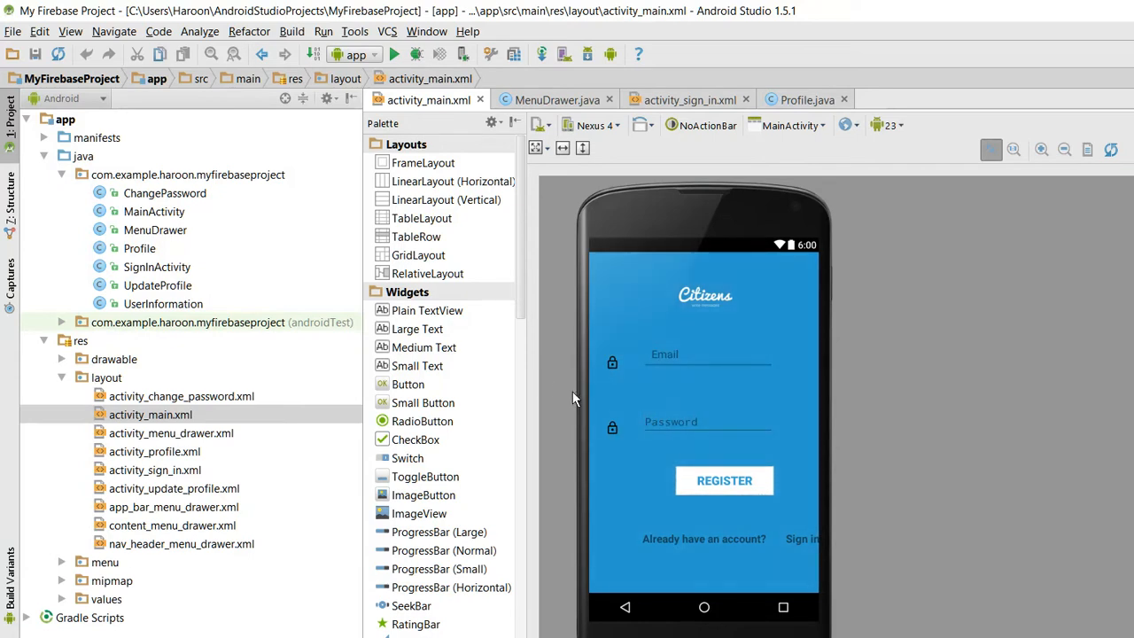
mouse_move(586, 360)
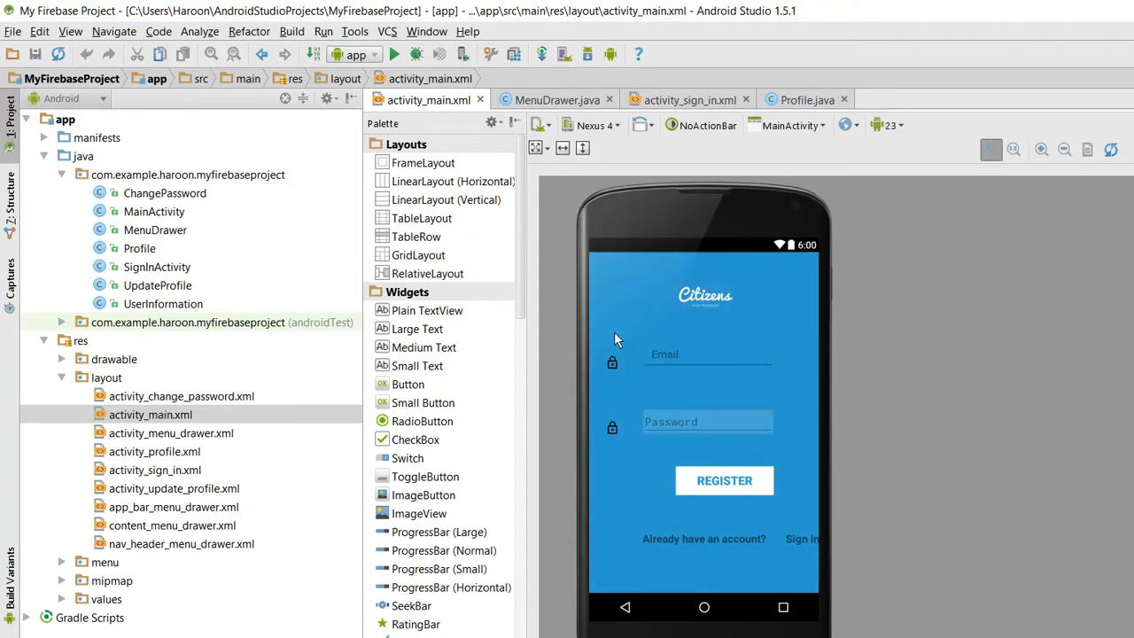
mouse_move(573, 416)
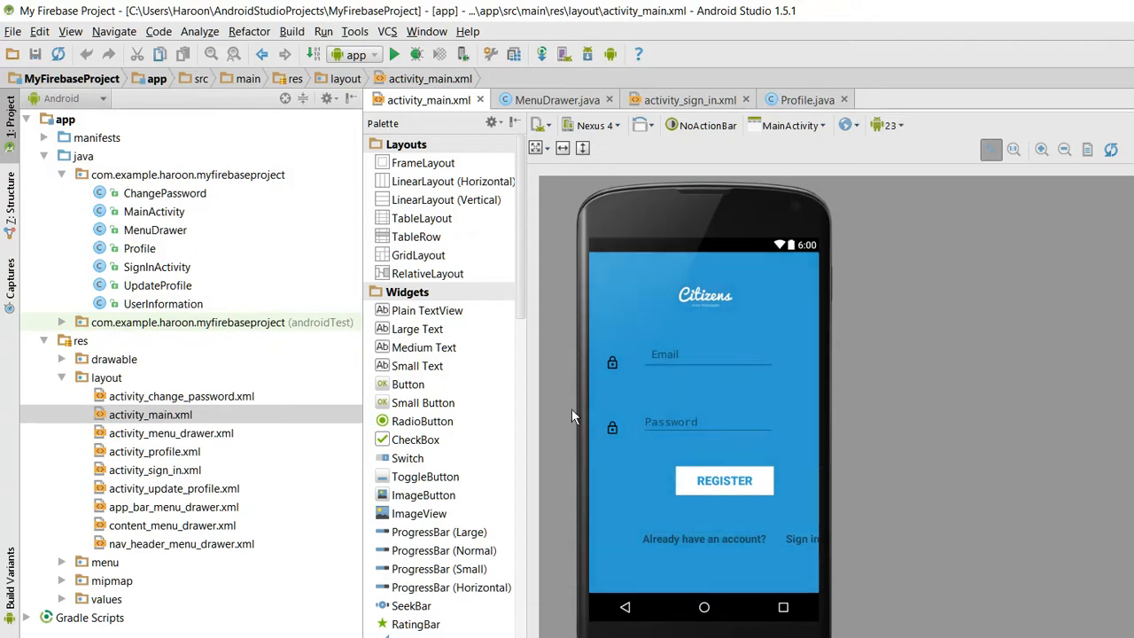
mouse_move(573, 376)
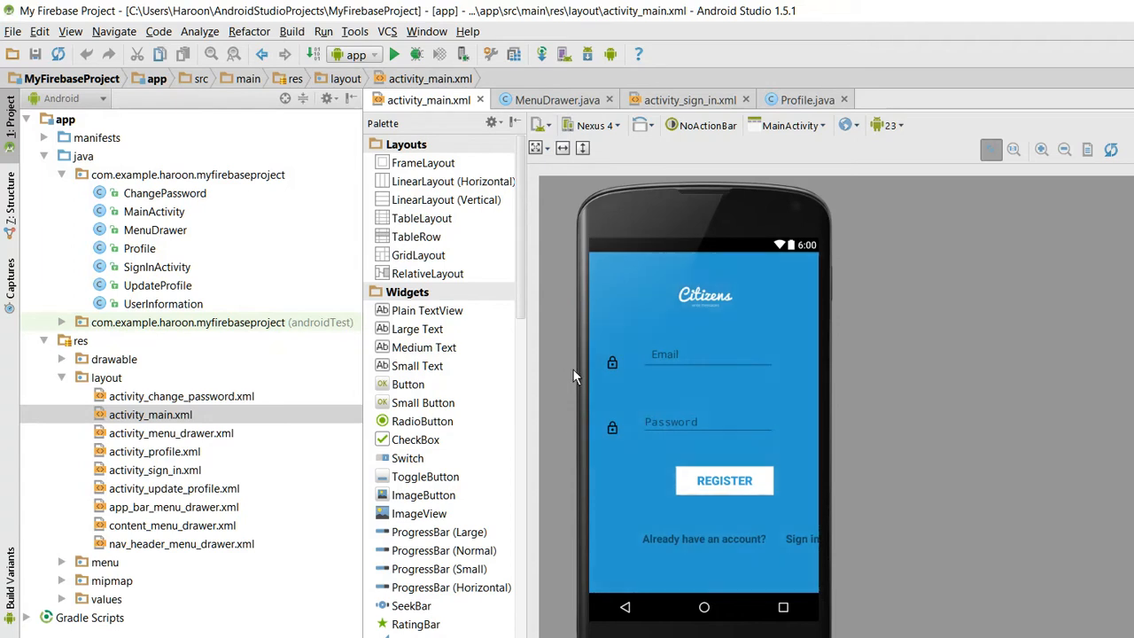
mouse_move(644, 447)
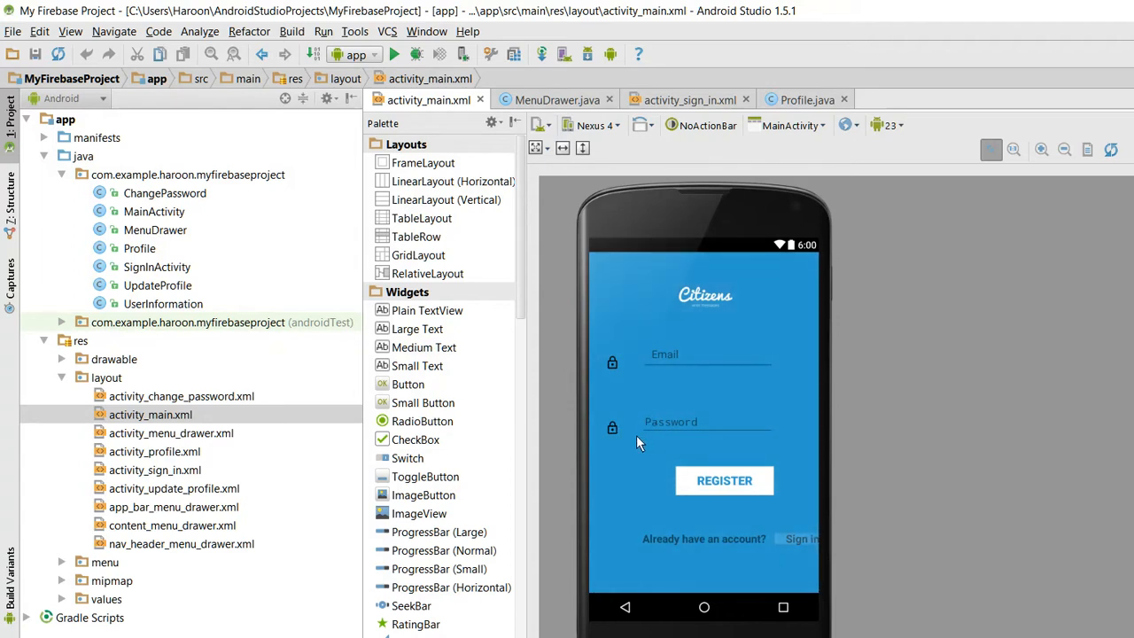
mouse_move(629, 433)
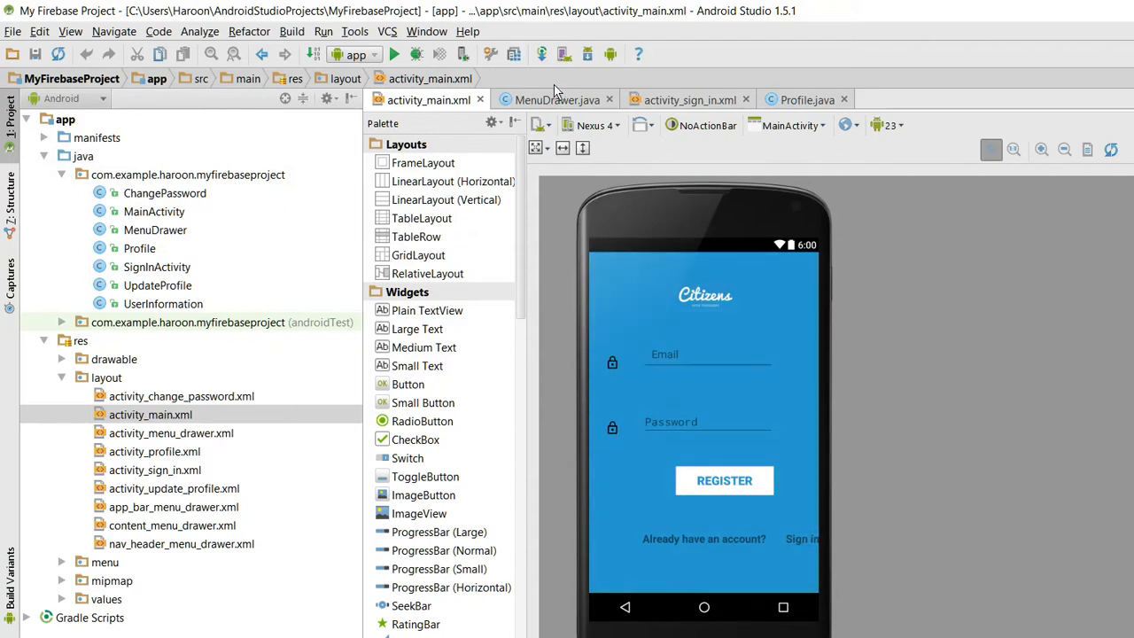
Step: Show the activity_sign_in.xml login layout in the designer
click(690, 100)
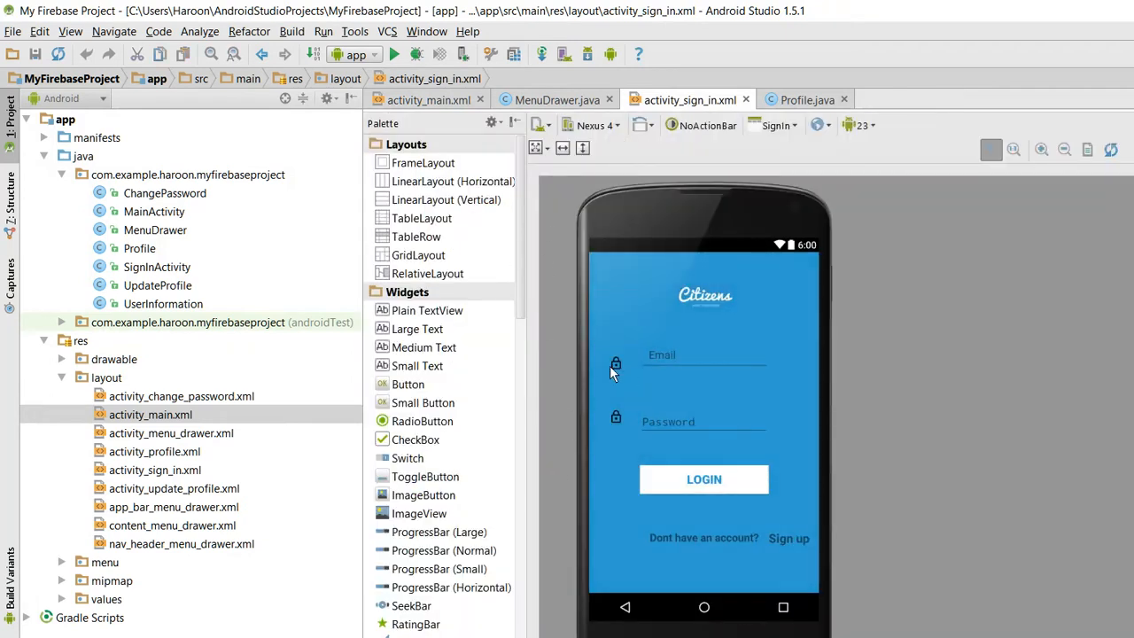
mouse_move(592, 372)
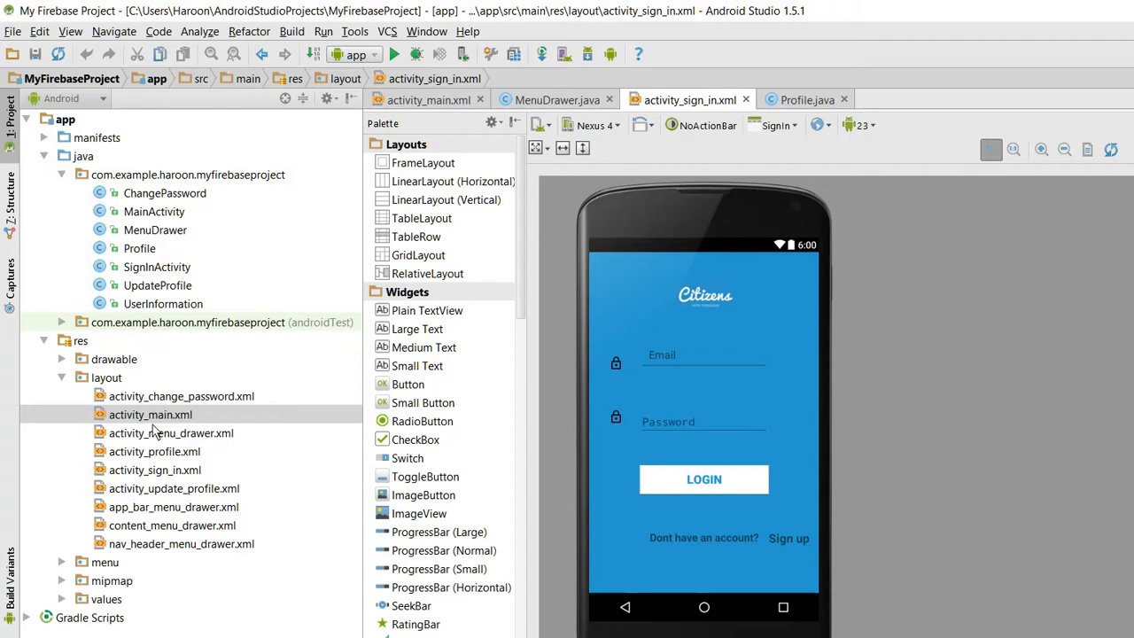
mouse_move(135, 395)
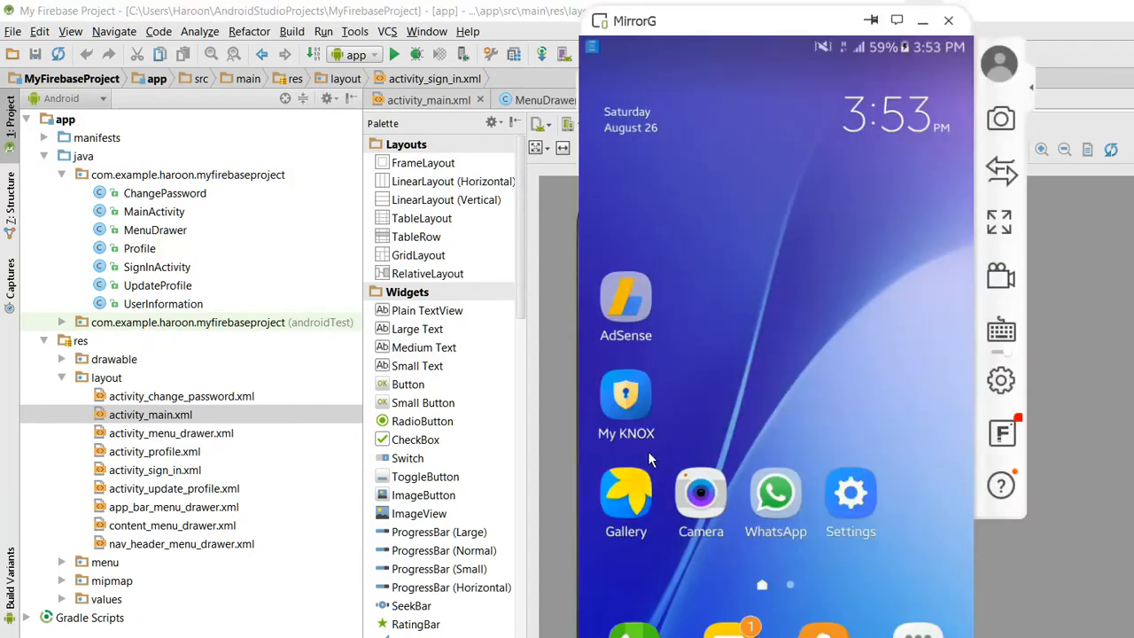
mouse_move(740, 533)
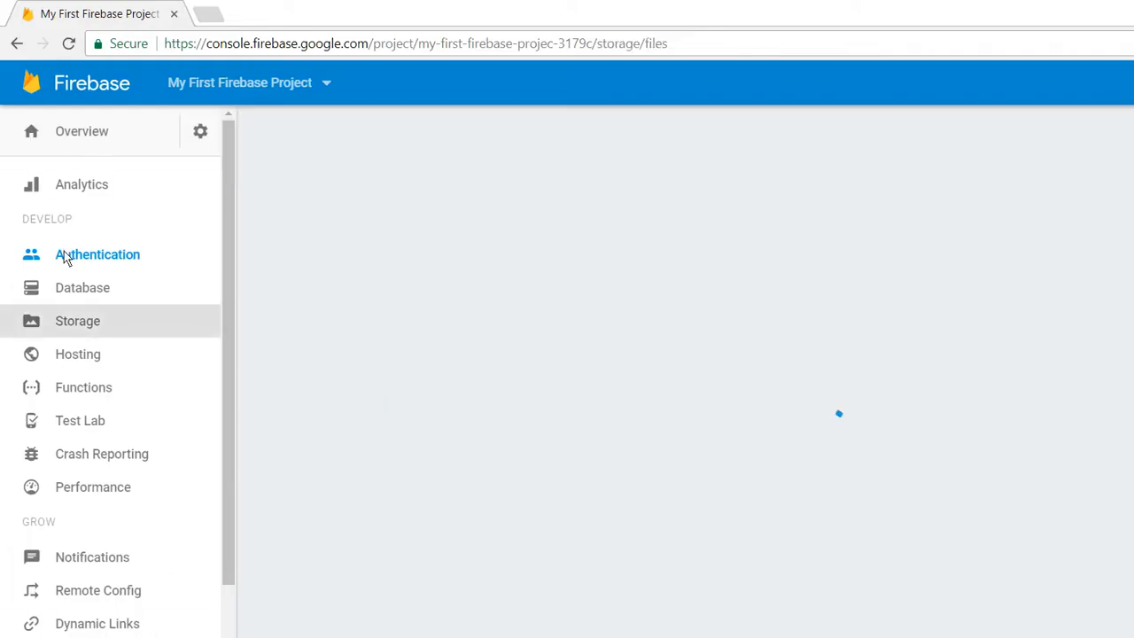
Step: Go through Storage to the Authentication Users list, which shows no users
click(77, 321)
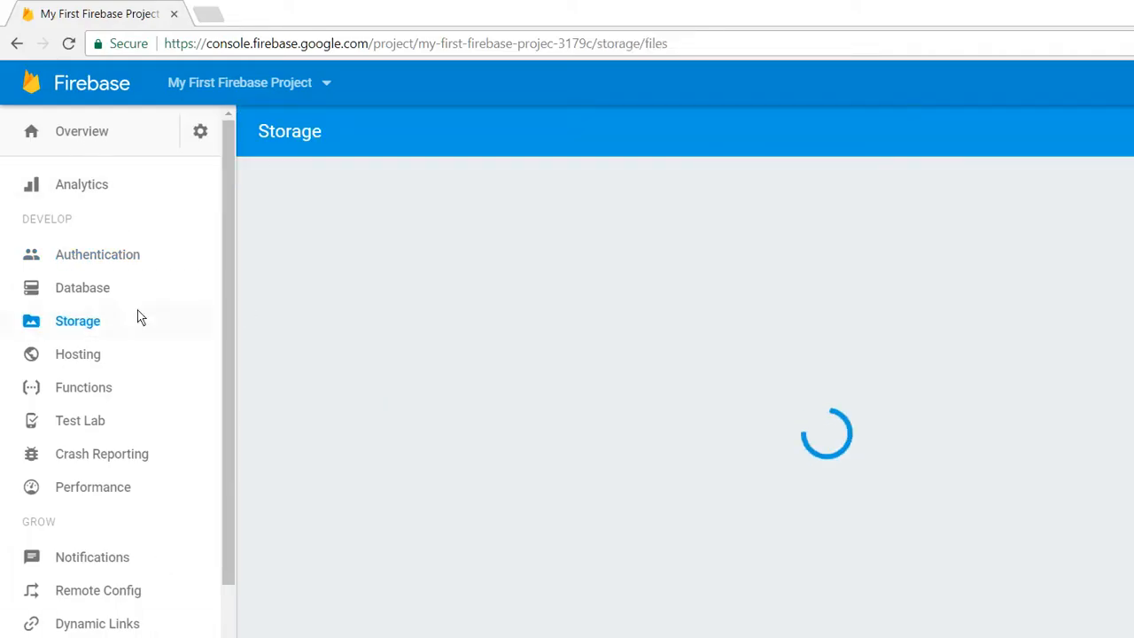
click(97, 254)
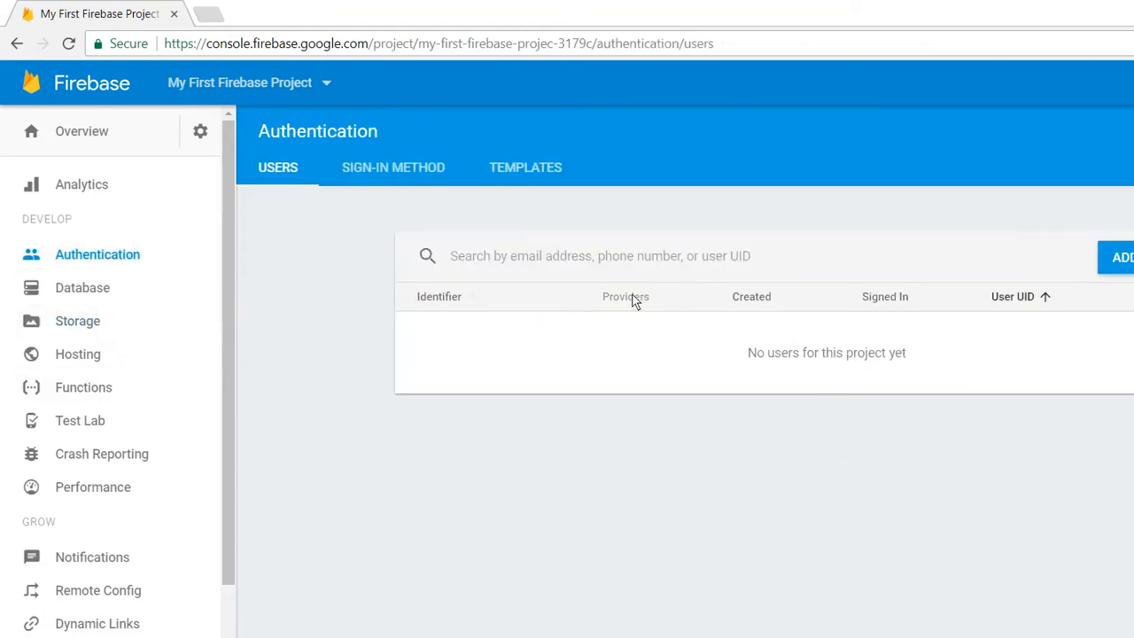
mouse_move(278, 628)
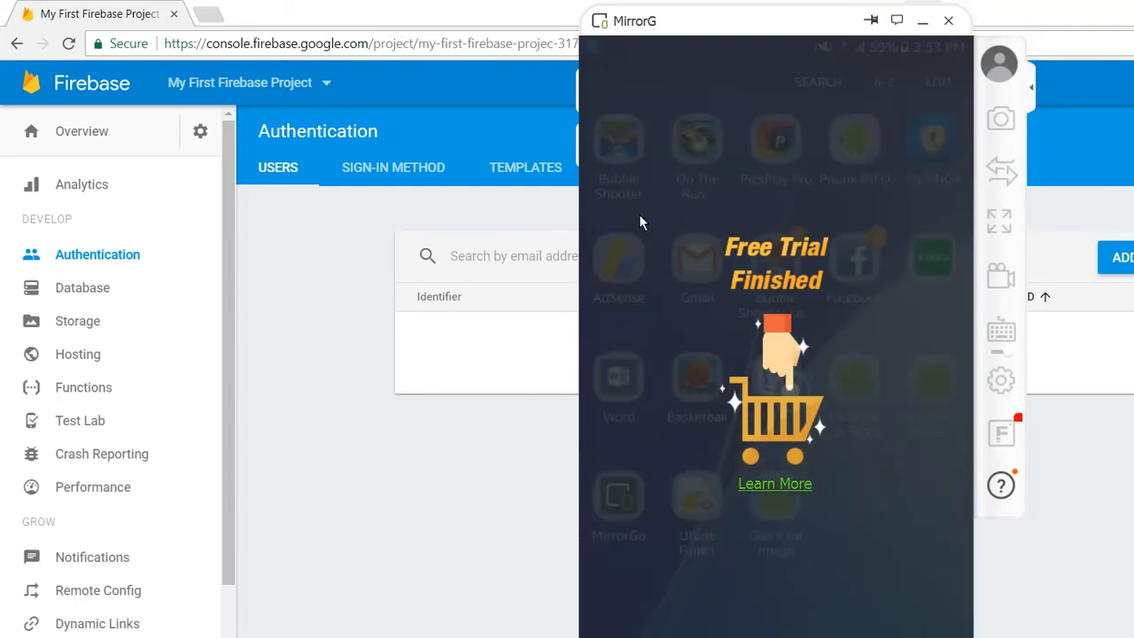
mouse_move(702, 474)
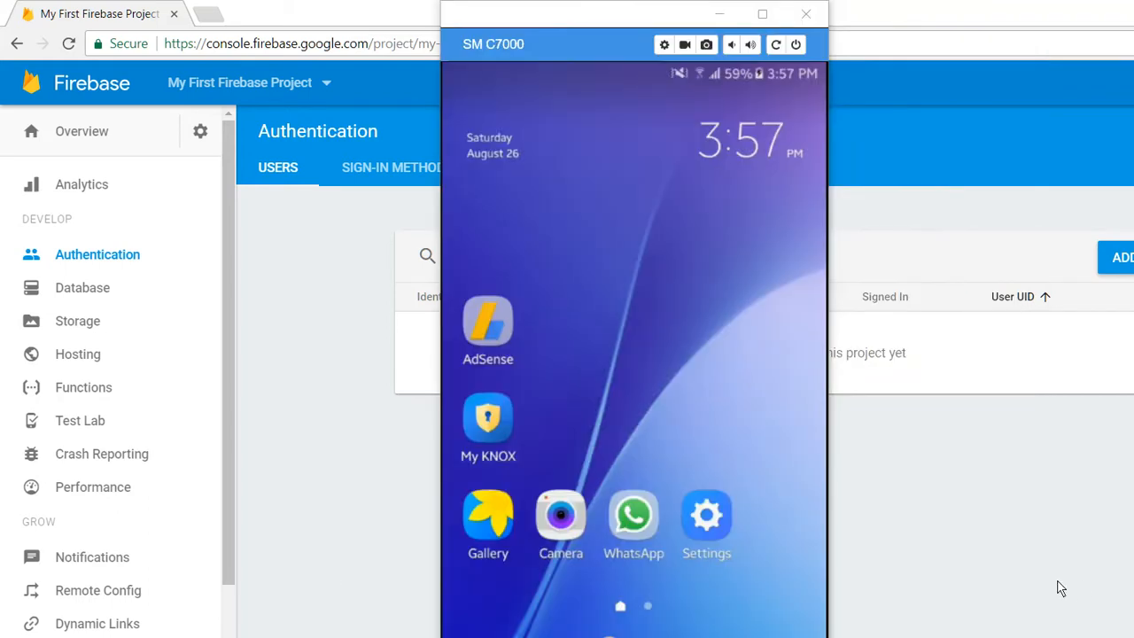
mouse_move(640, 432)
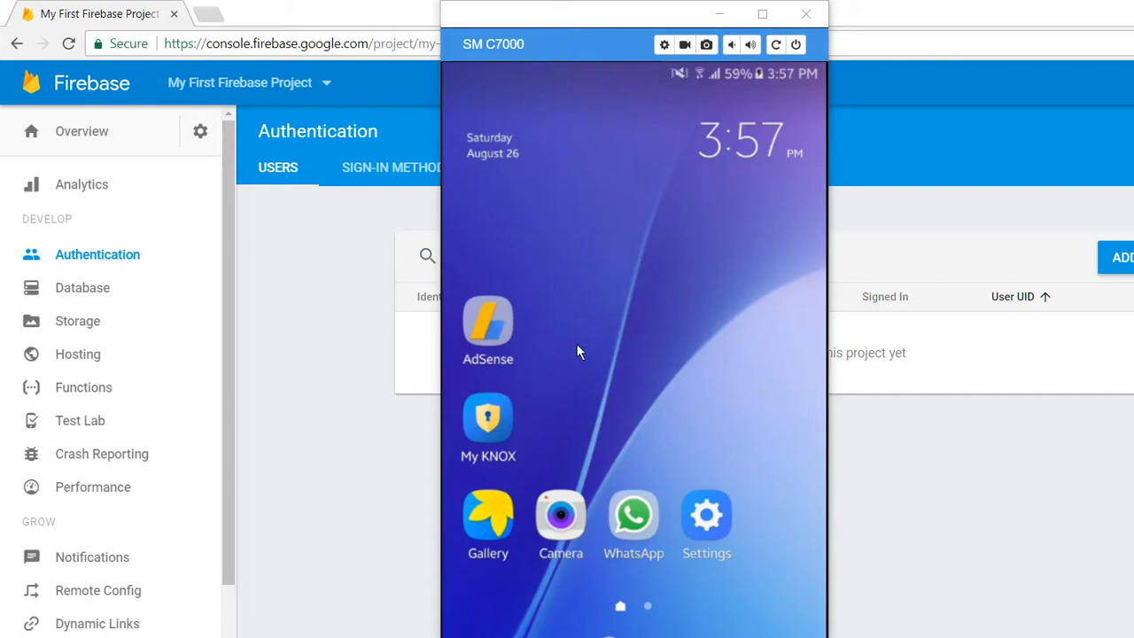
mouse_move(501, 283)
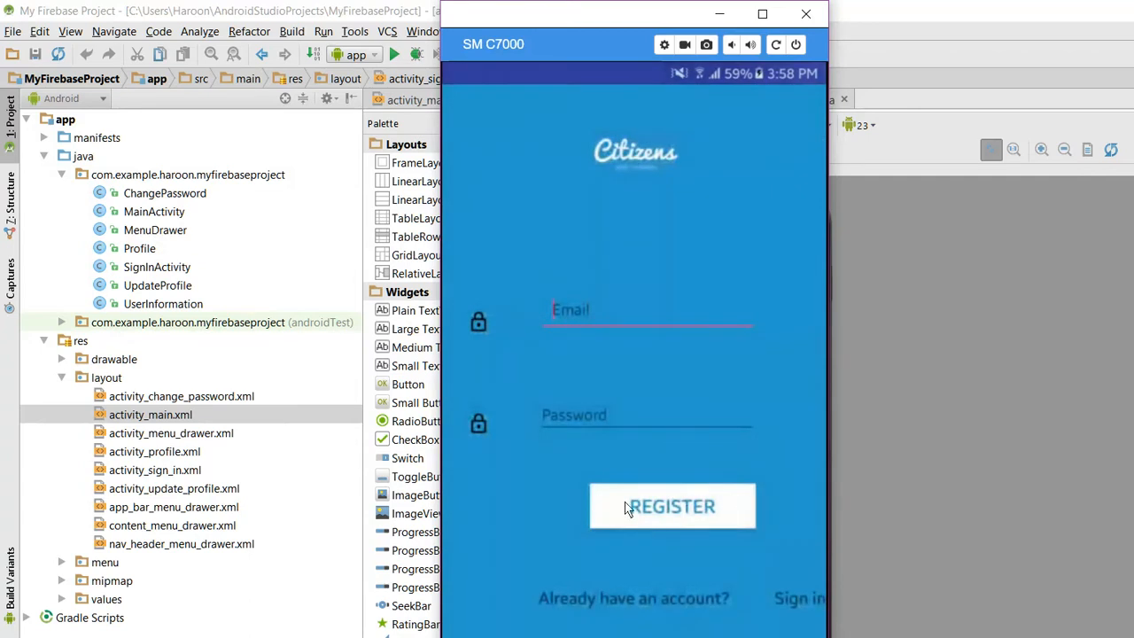
mouse_move(524, 163)
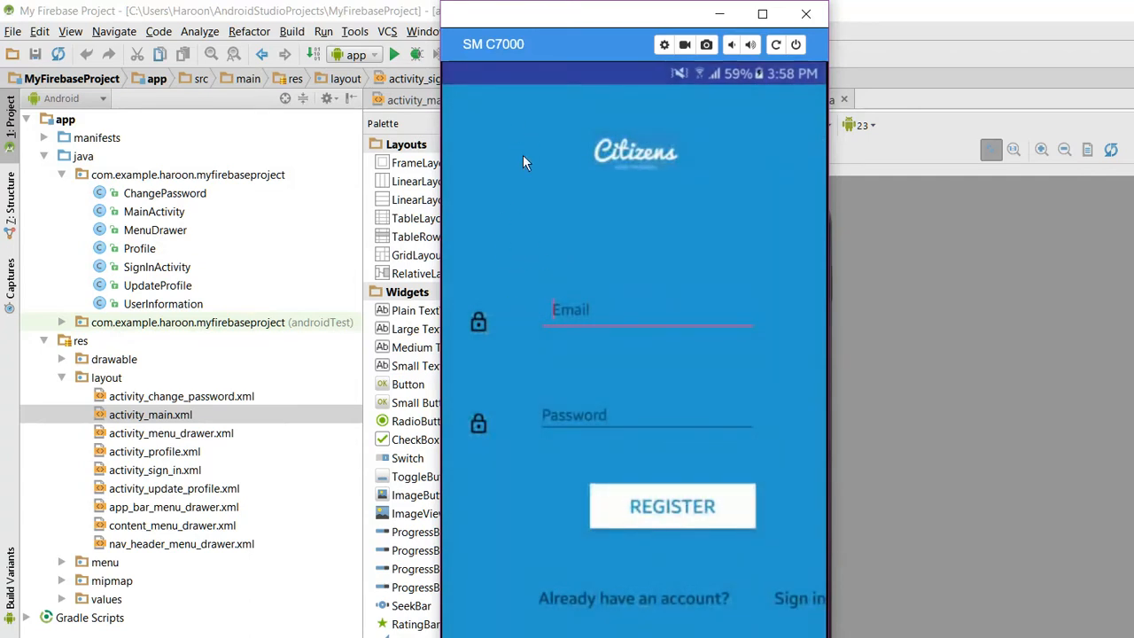
mouse_move(467, 245)
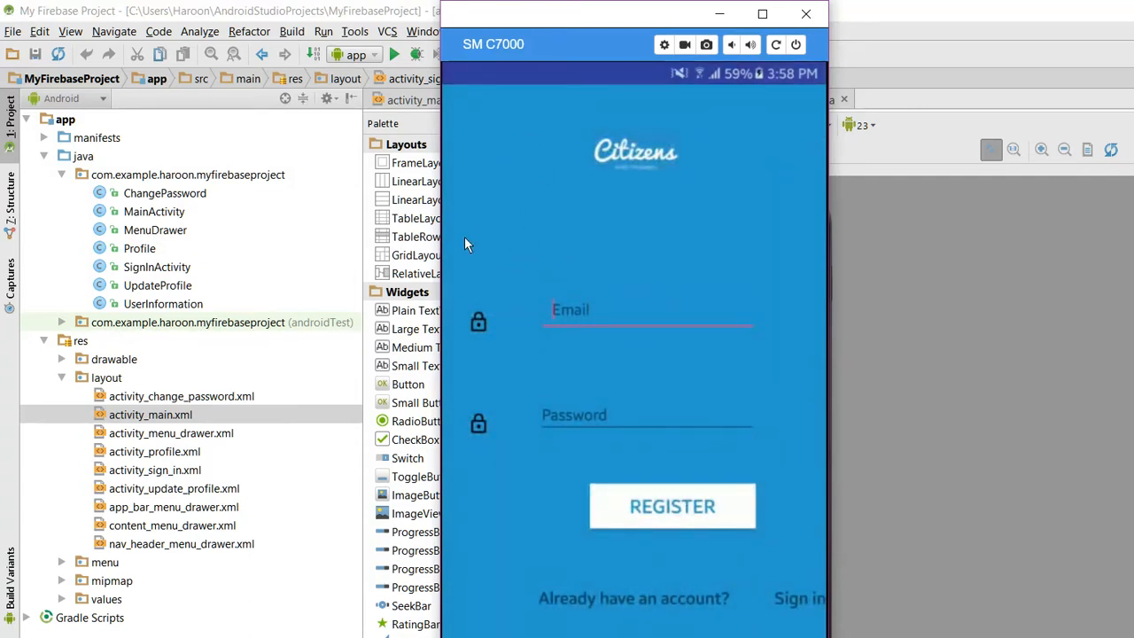
Step: Enter the email address into the Citizens registration form's Email field
click(646, 310)
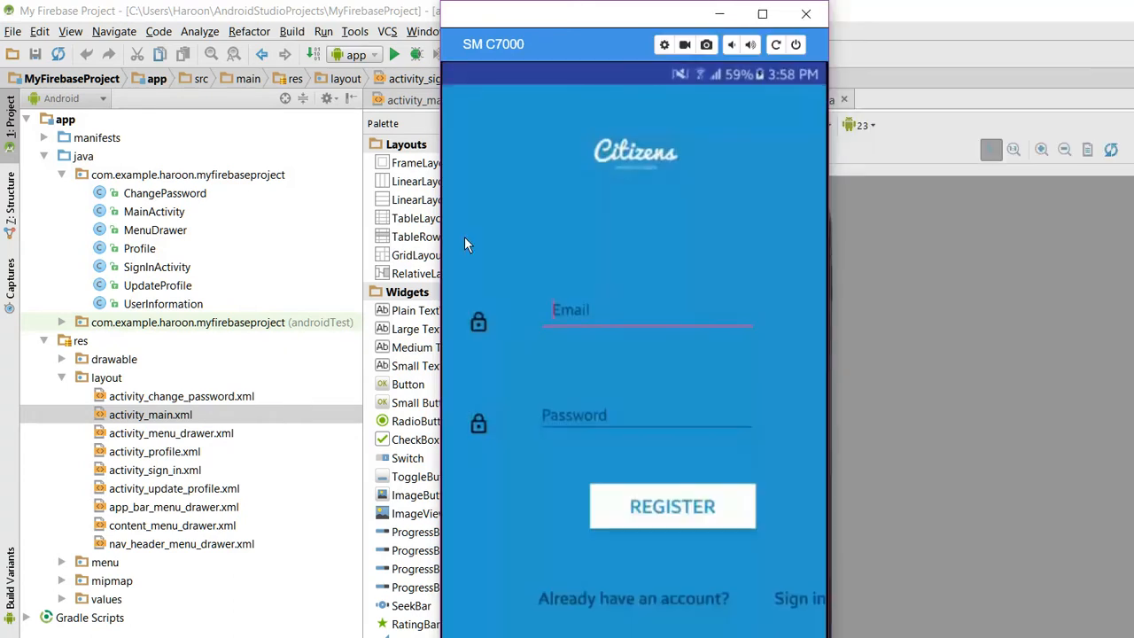
click(647, 319)
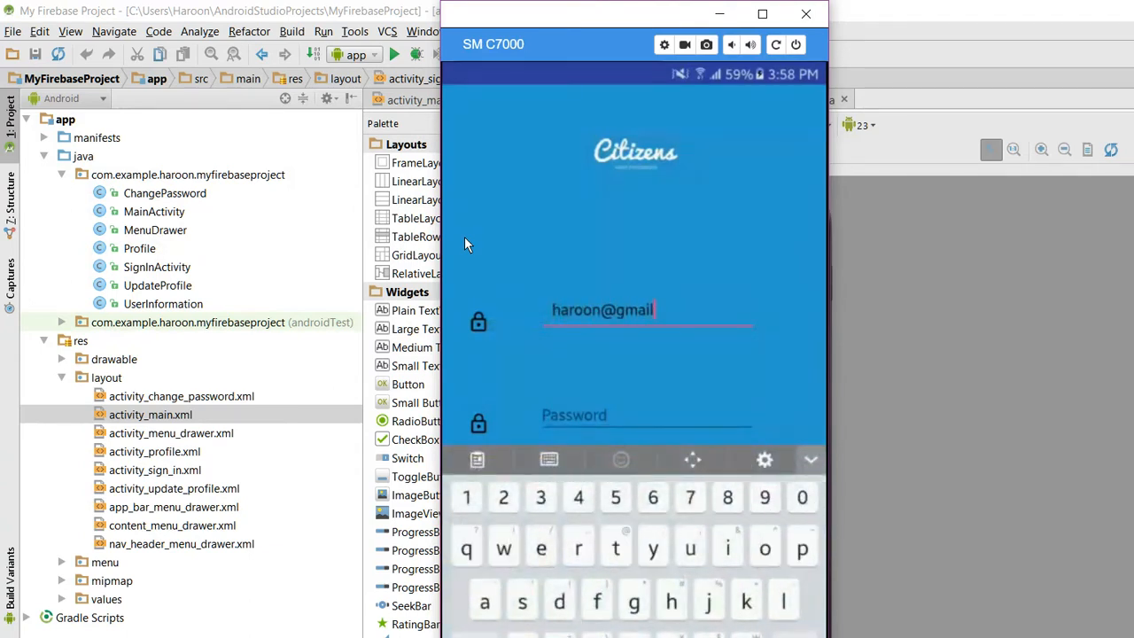
text(.com)
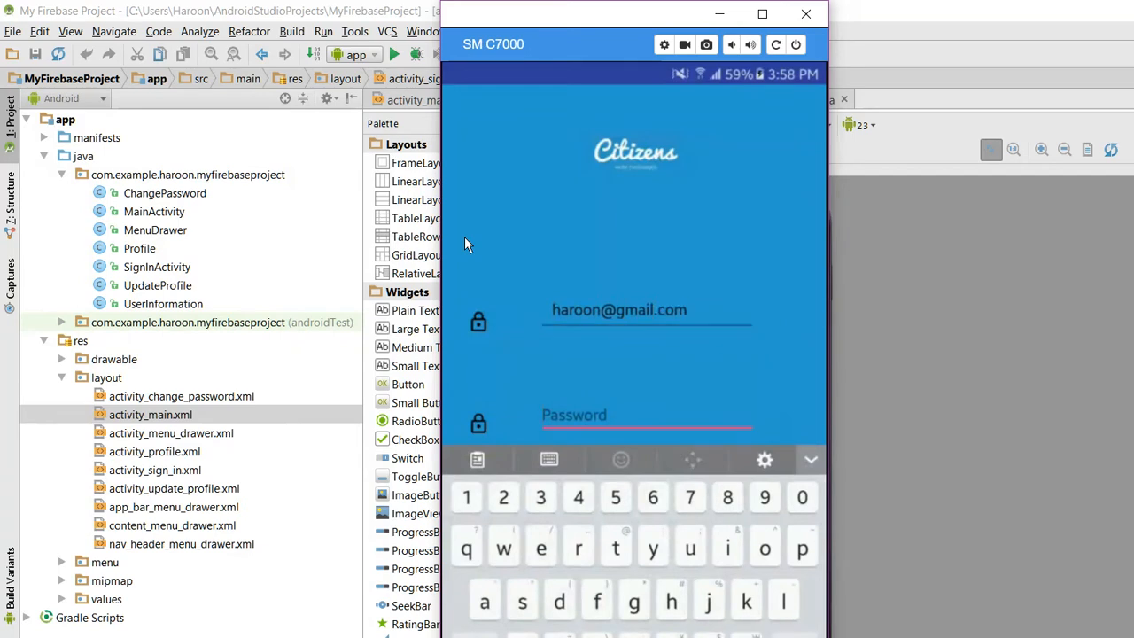
text(k)
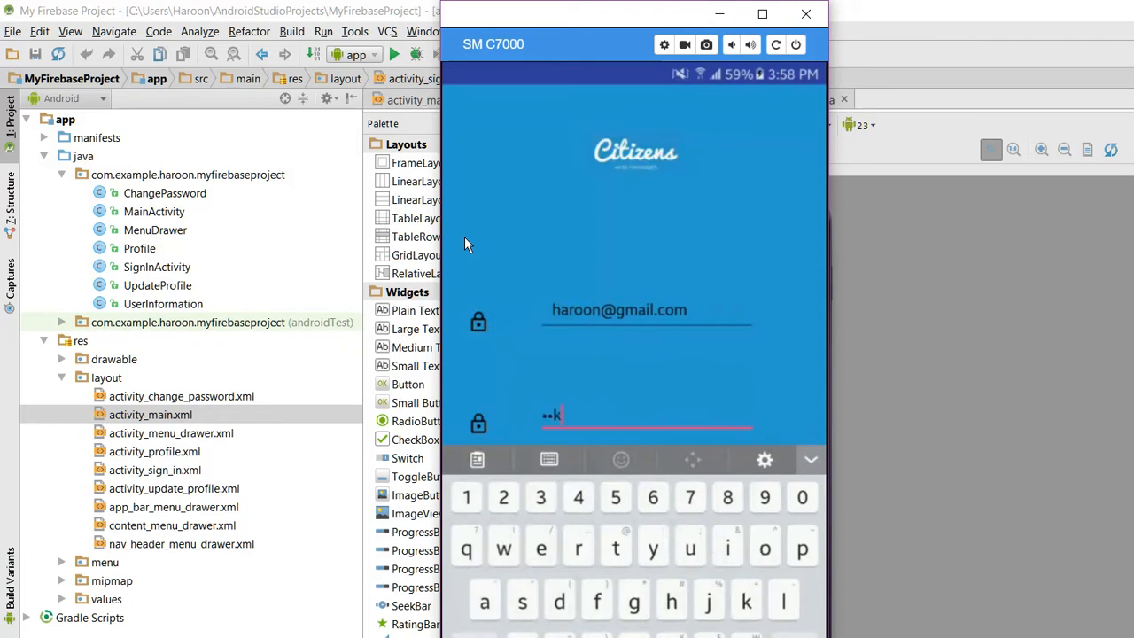
text(n)
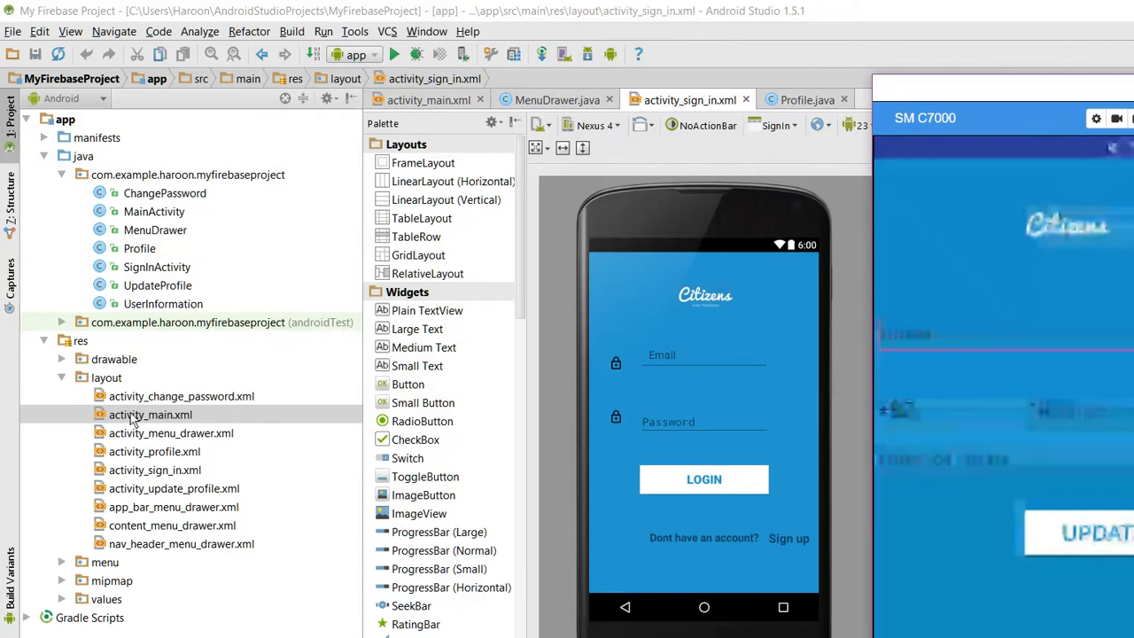
mouse_move(144, 387)
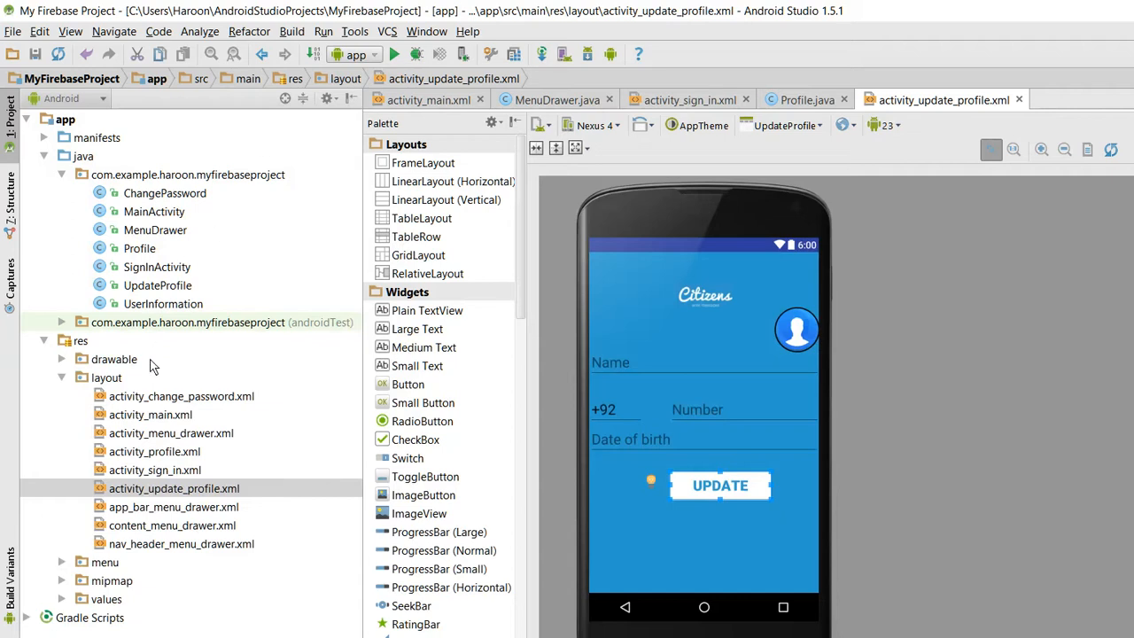
mouse_move(132, 378)
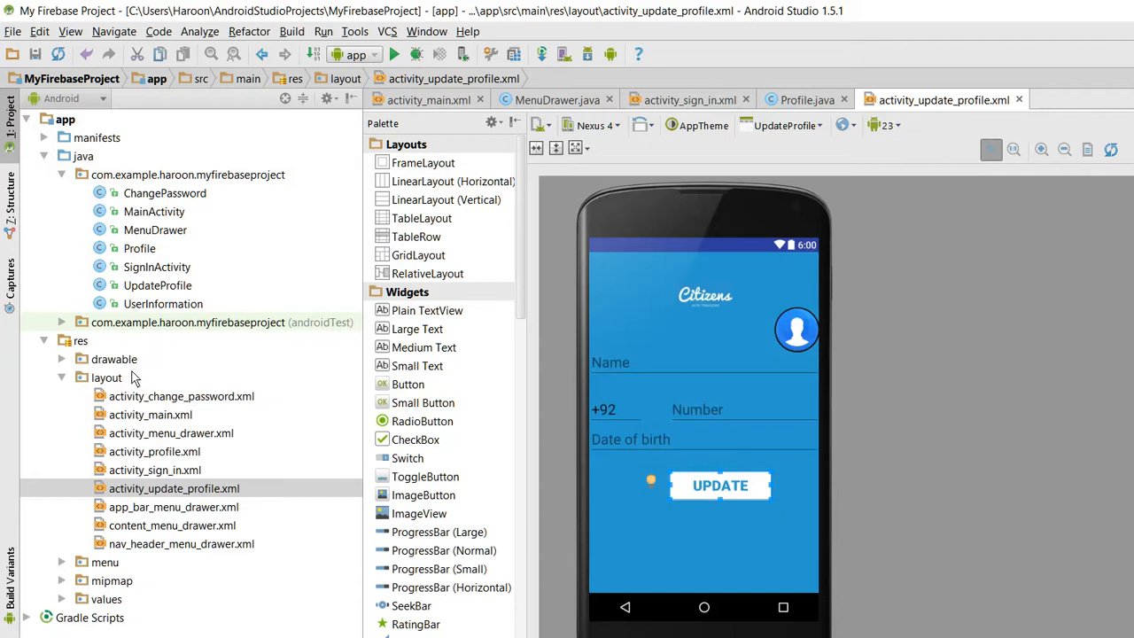
Step: Open activity_change_password.xml, showing the password field and CHANGE button
double_click(181, 396)
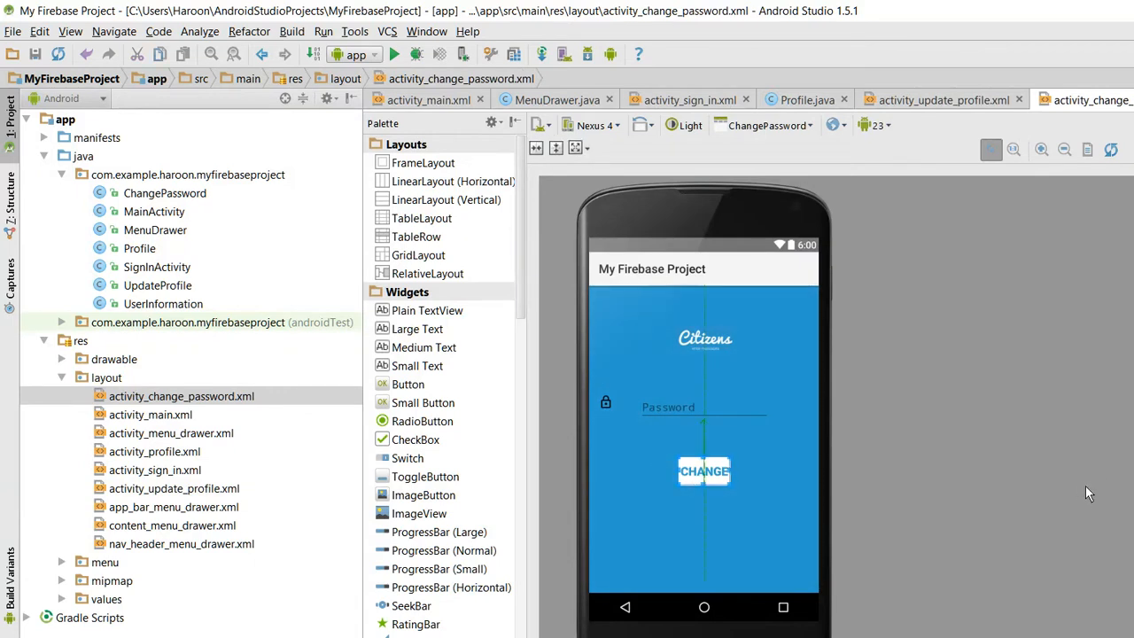
mouse_move(866, 401)
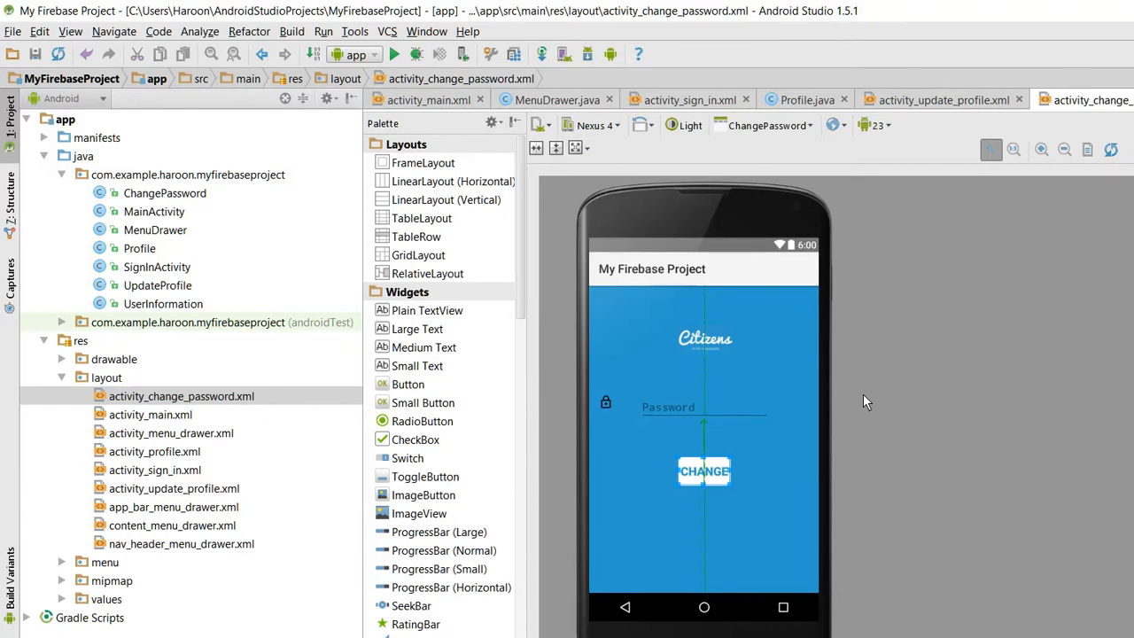
mouse_move(401, 18)
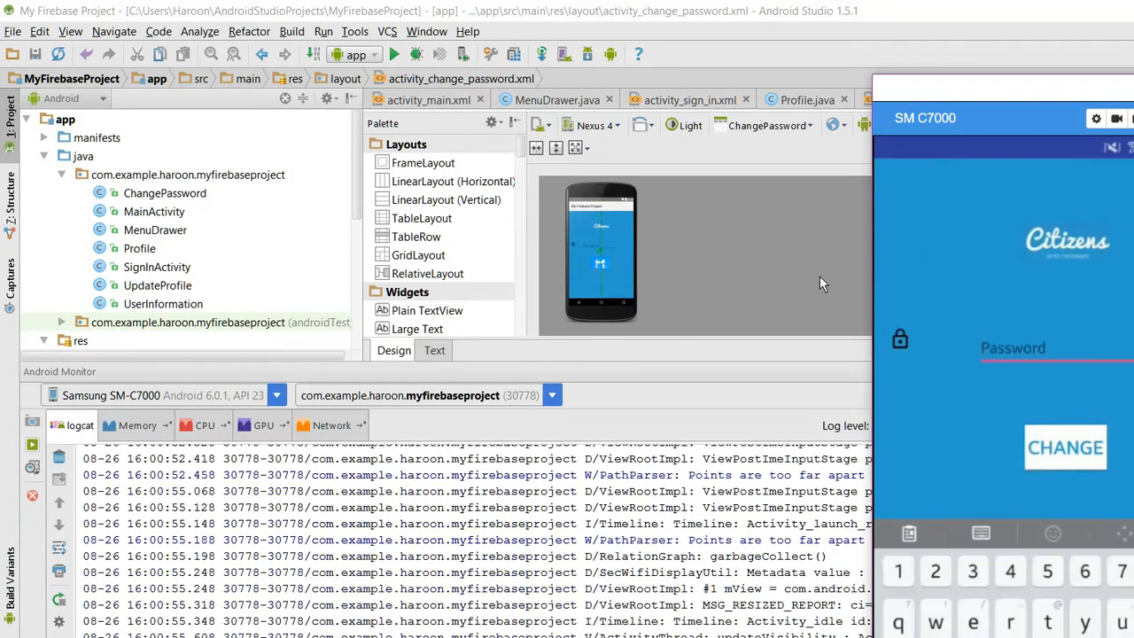
Step: Enter a new password on the change-password screen and submit it with CHANGE
text(1)
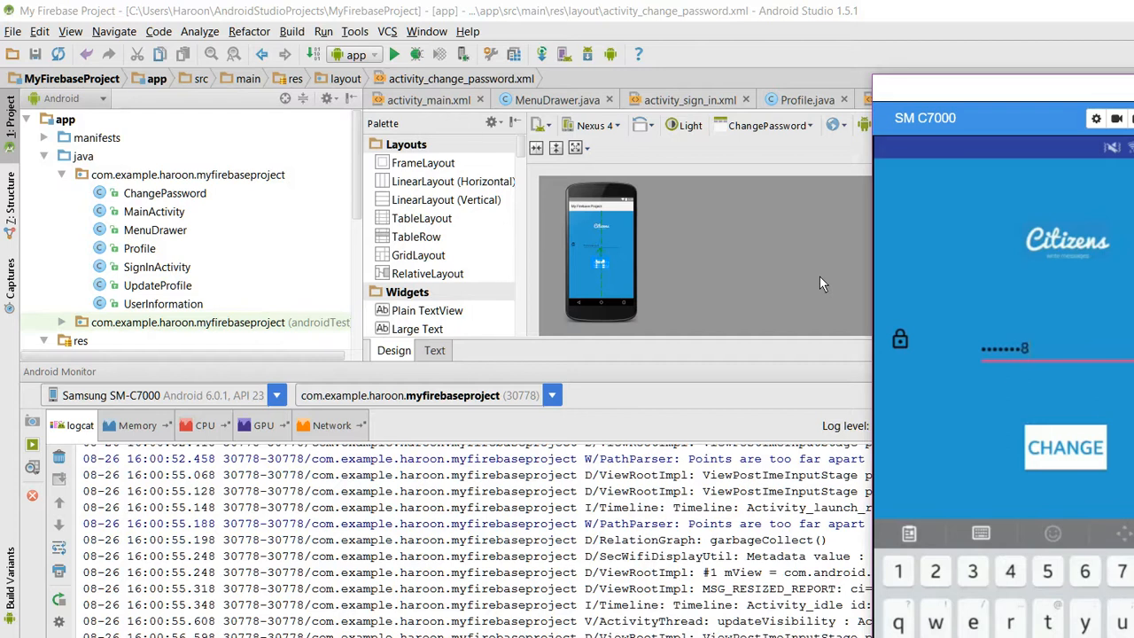
click(1065, 446)
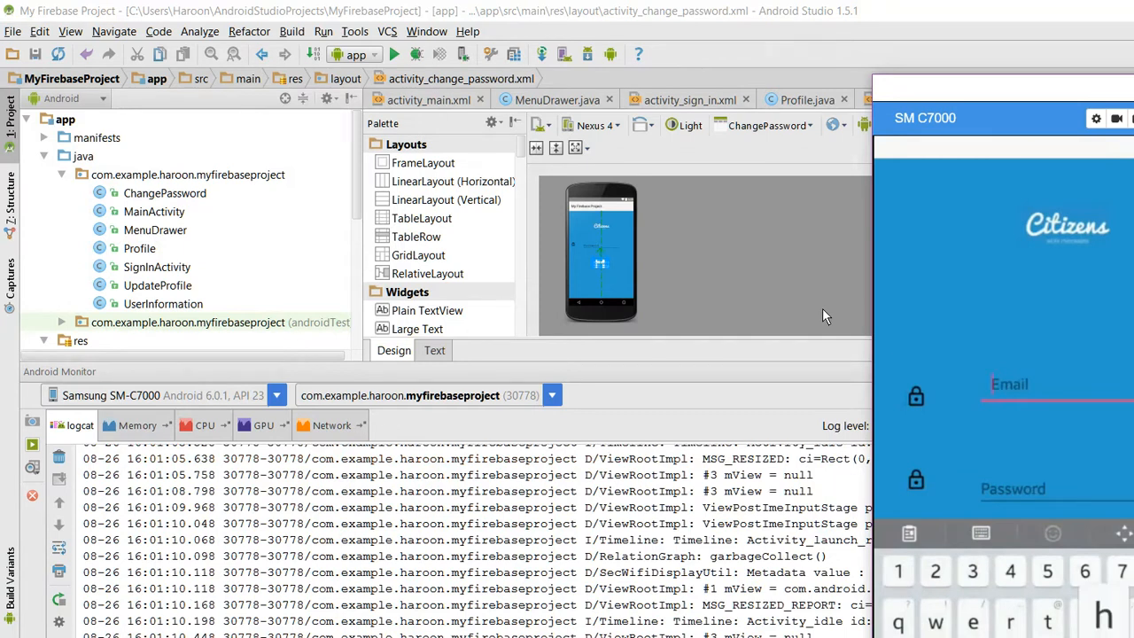
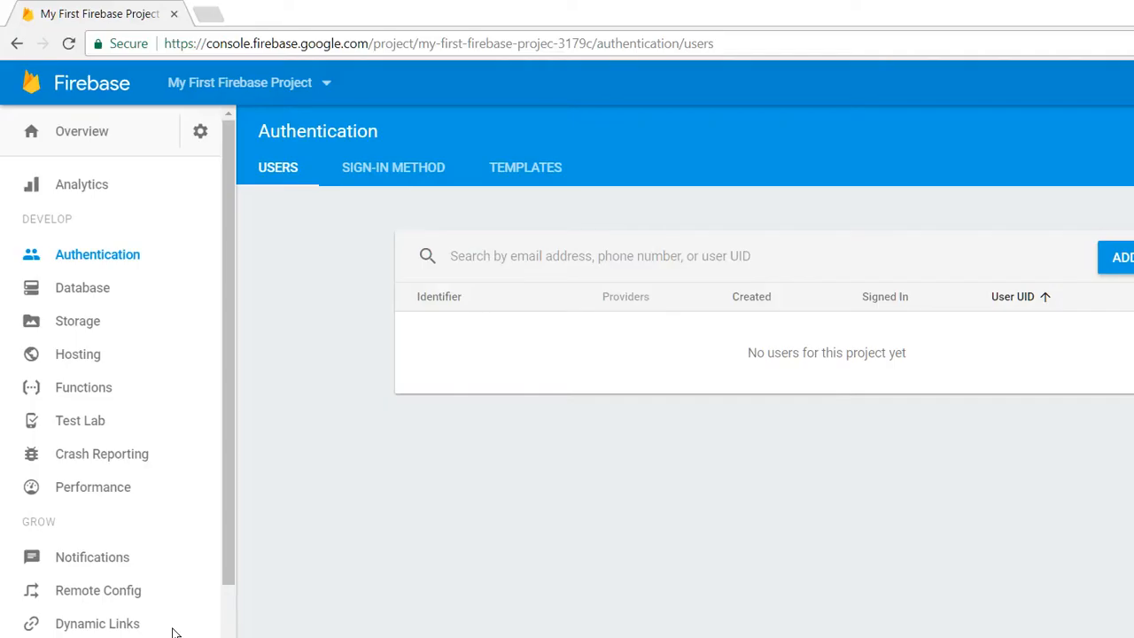
Step: Open the Realtime Database and expand the user UID node to show its fields
click(82, 287)
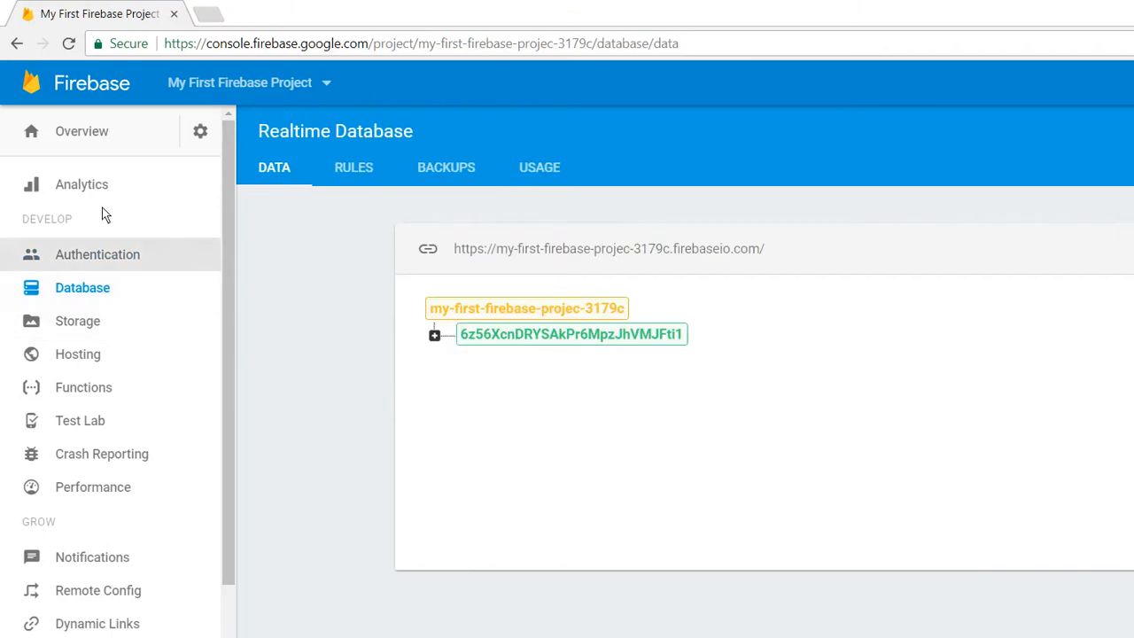
click(97, 254)
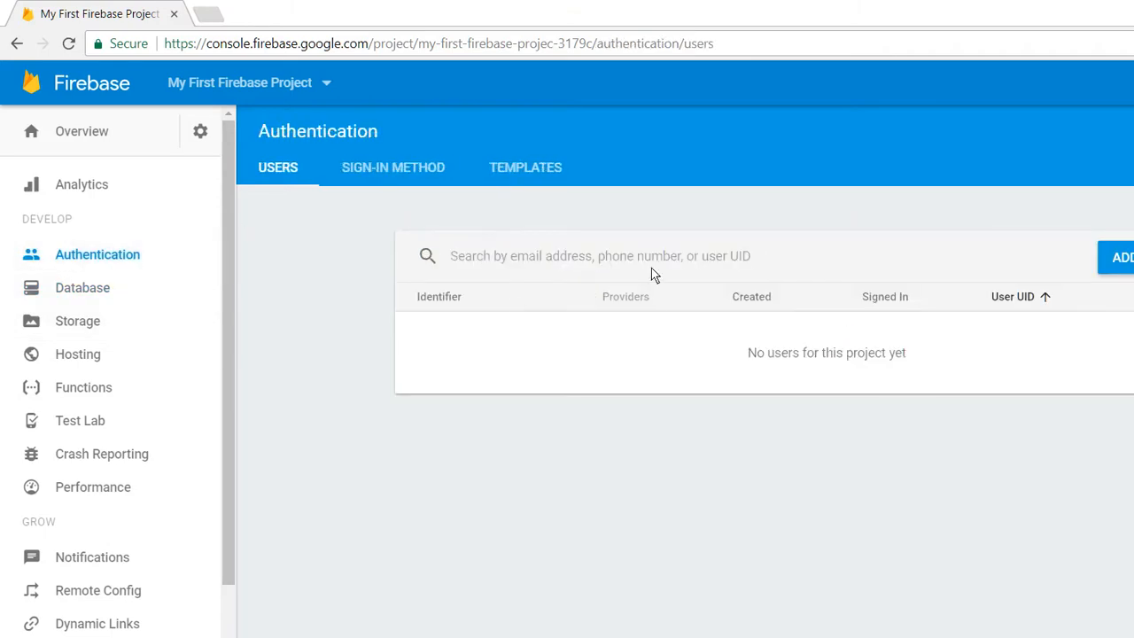
click(83, 287)
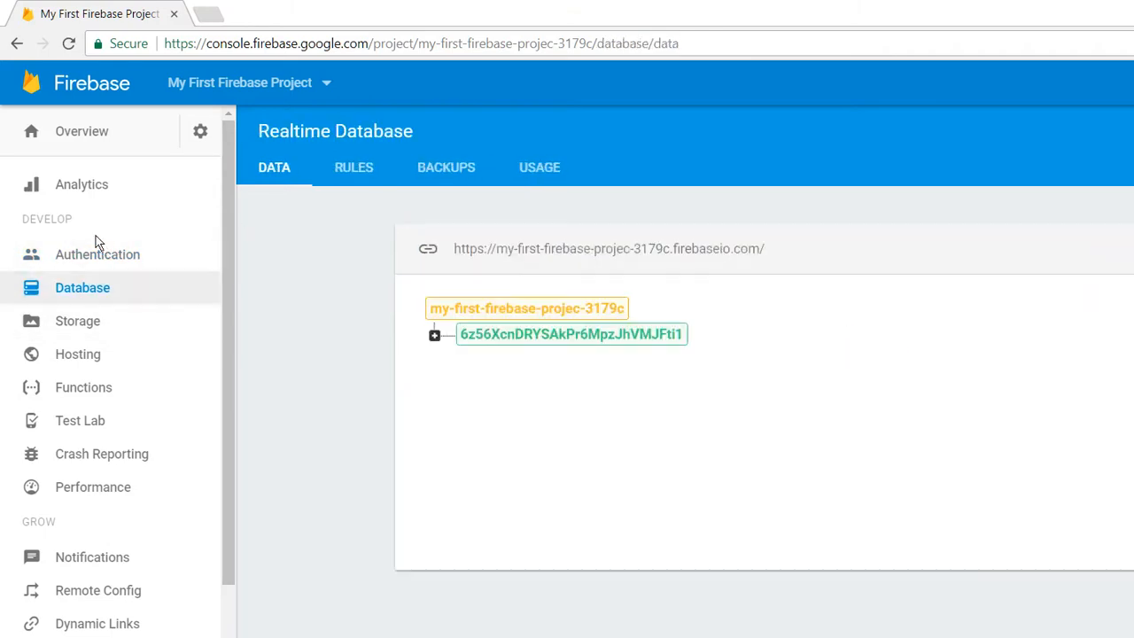
click(433, 334)
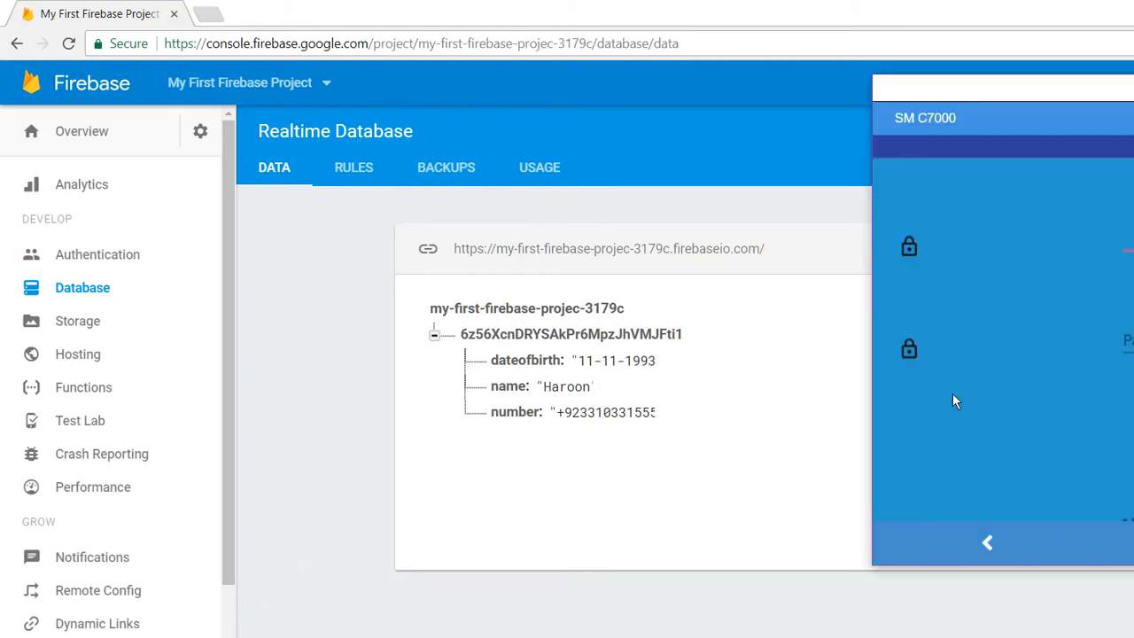
mouse_move(724, 256)
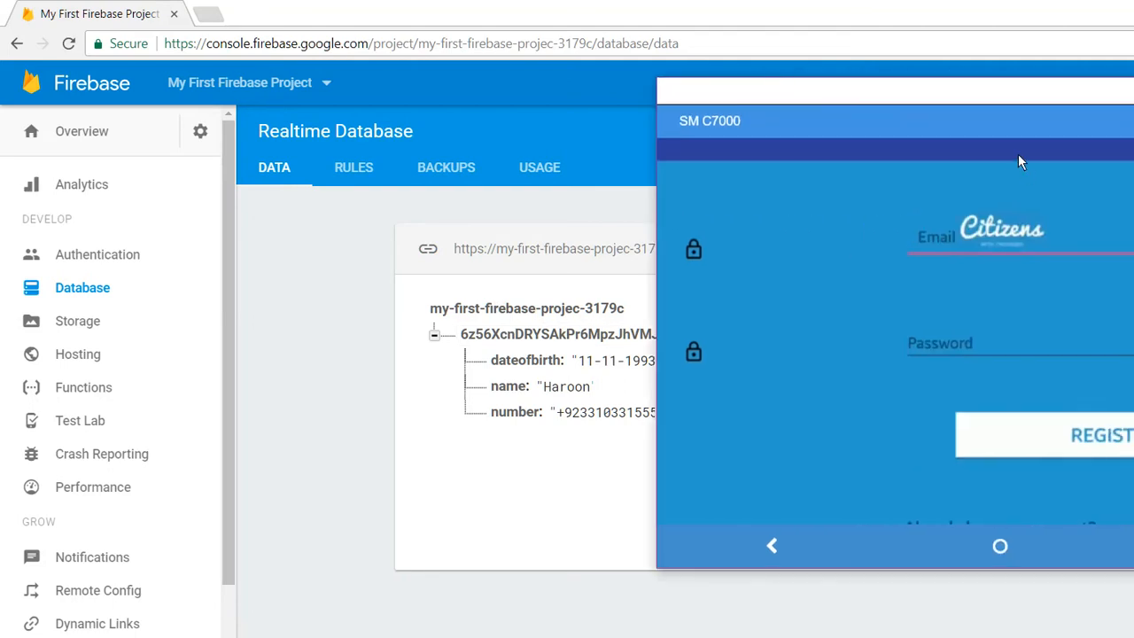
mouse_move(676, 198)
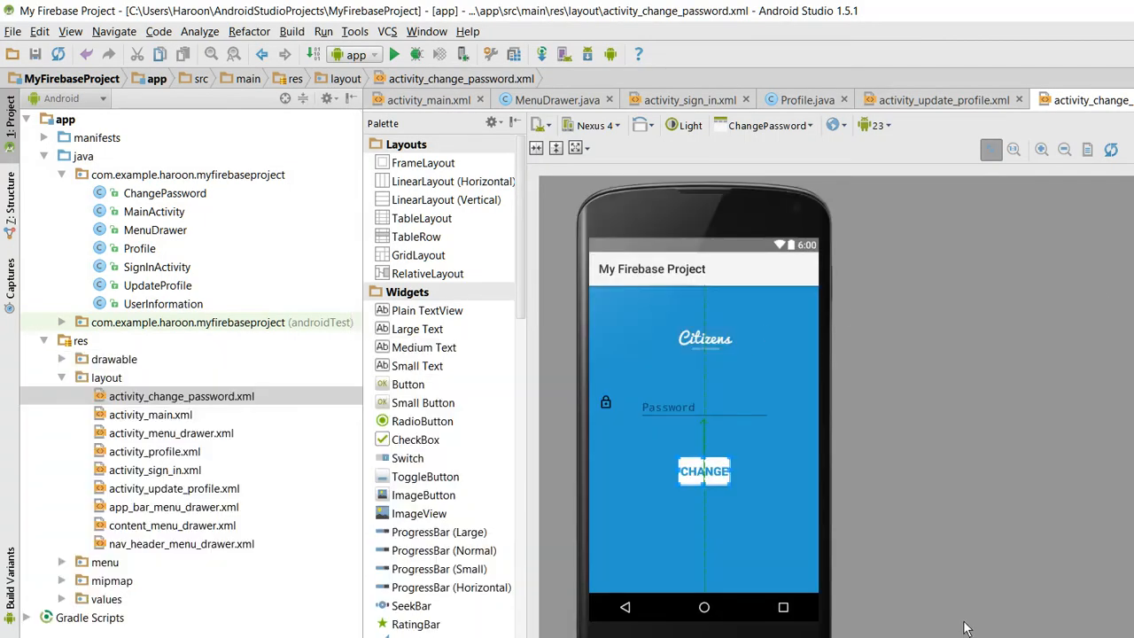
mouse_move(1077, 579)
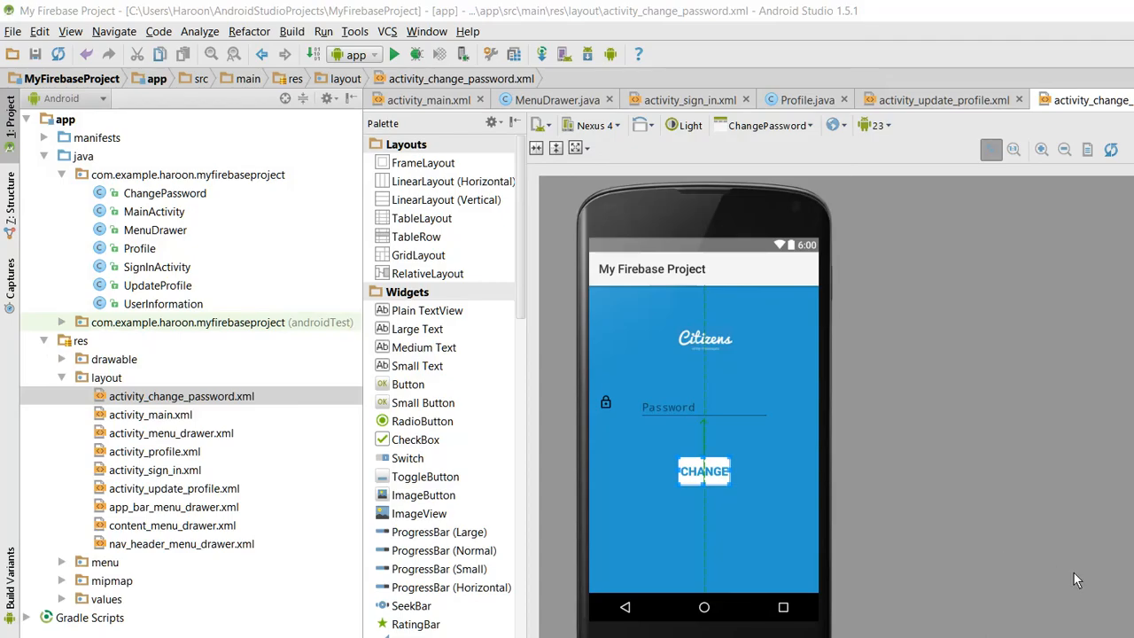